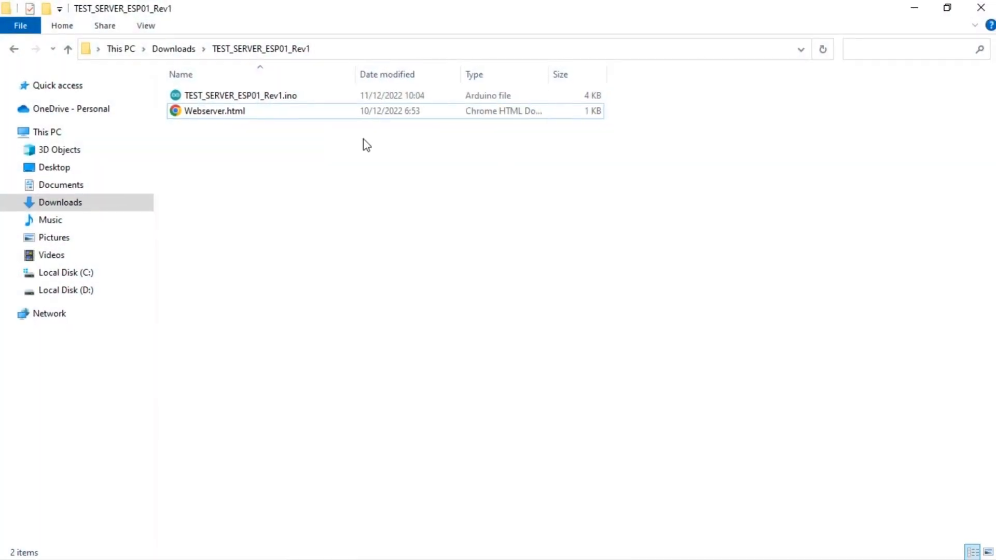
View Webserver.html in Notepad++ from the project folder
right_click(214, 110)
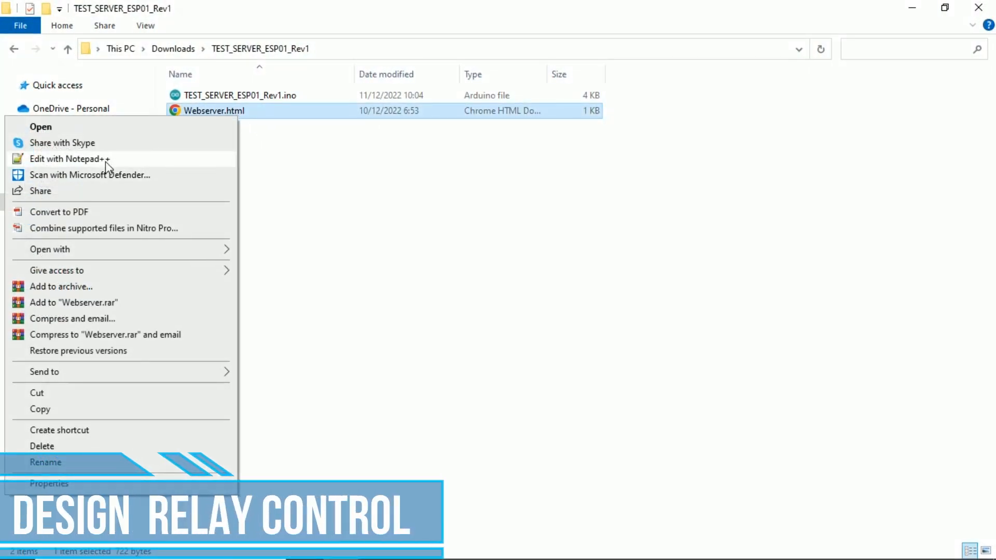
left_click(69, 159)
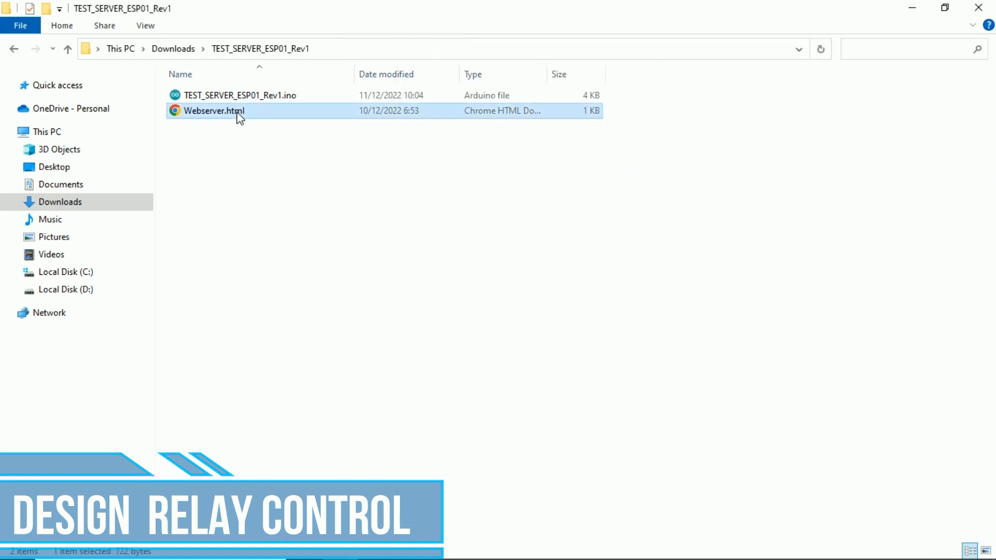
double_click(214, 110)
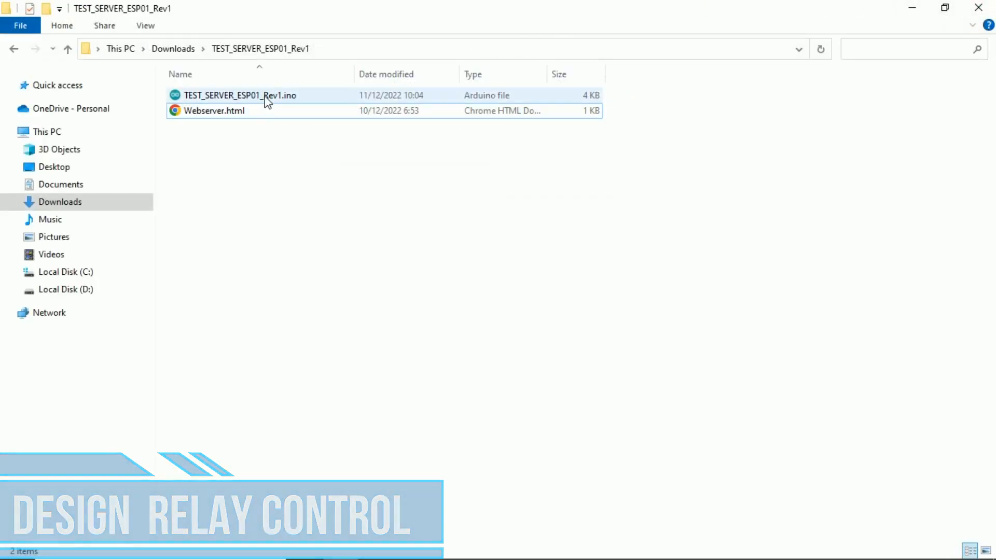
Load TEST_SERVER_ESP01_Rev1.ino in Arduino IDE and scroll through its HTML-serving code
left_click(240, 95)
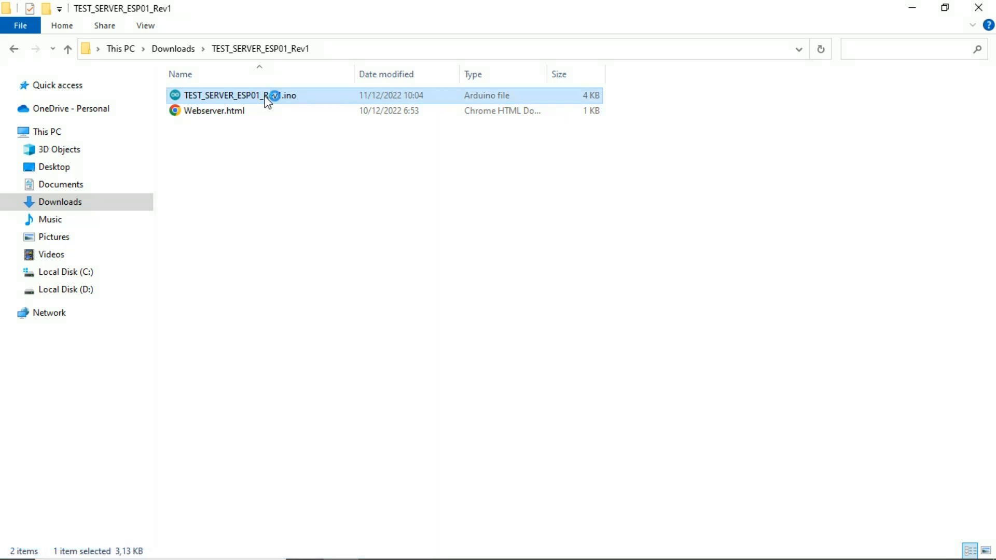
double_click(239, 96)
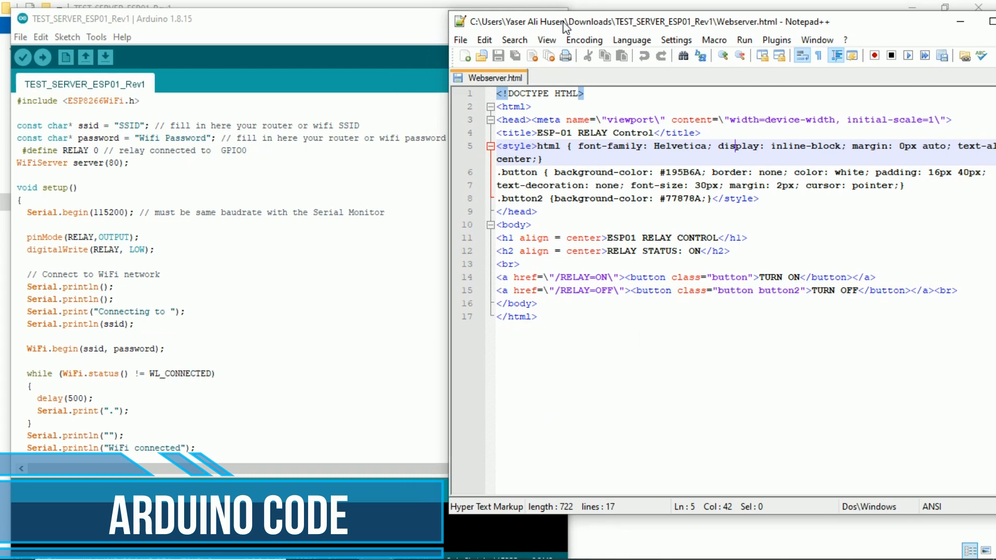
scroll("down", 3)
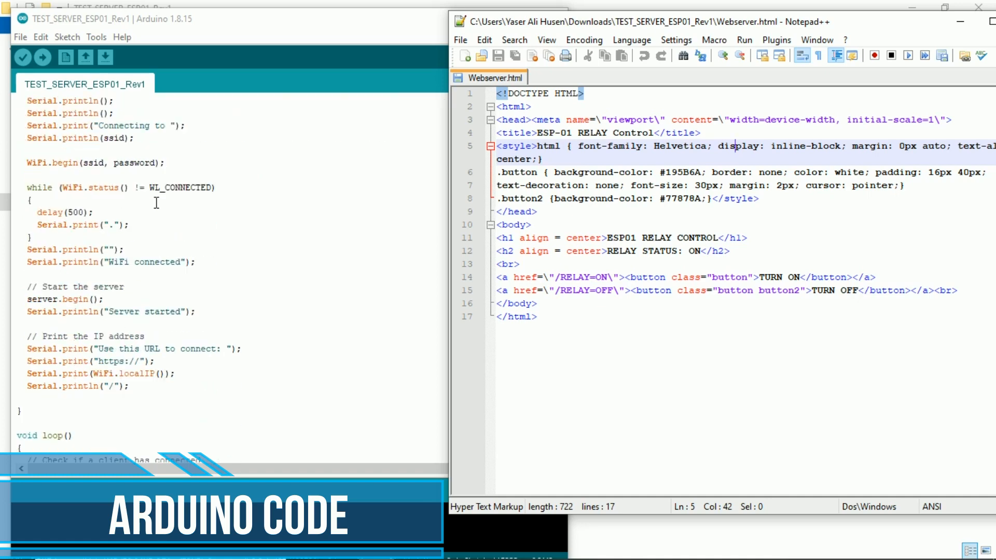
scroll("down", 3)
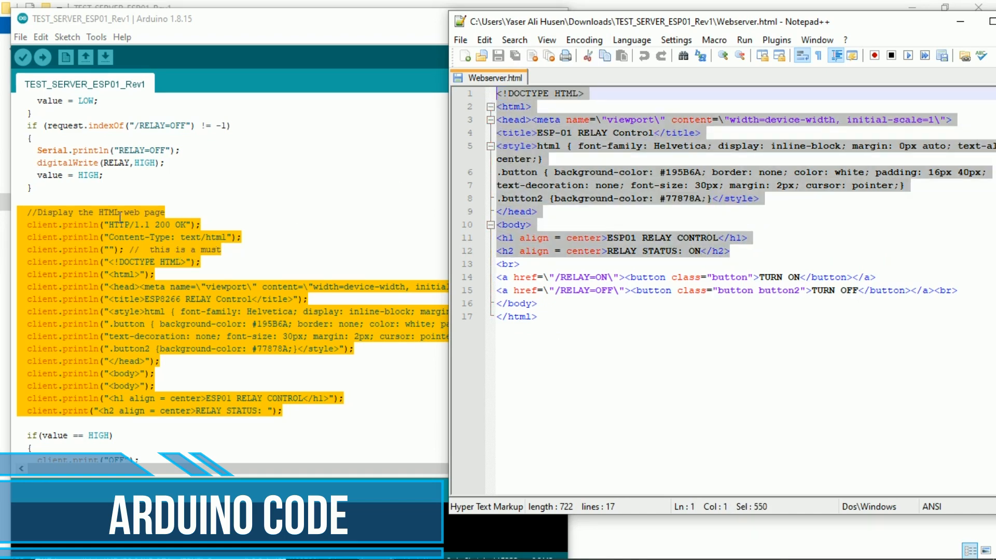
scroll("down", 3)
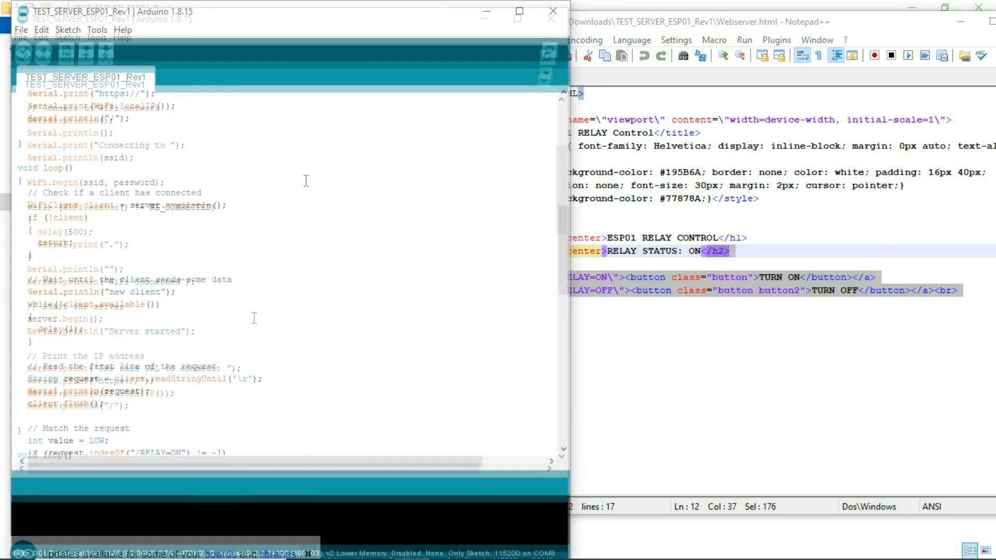
Upload the sketch to the ESP-01 board on COM8 until Done uploading appears
left_click(44, 51)
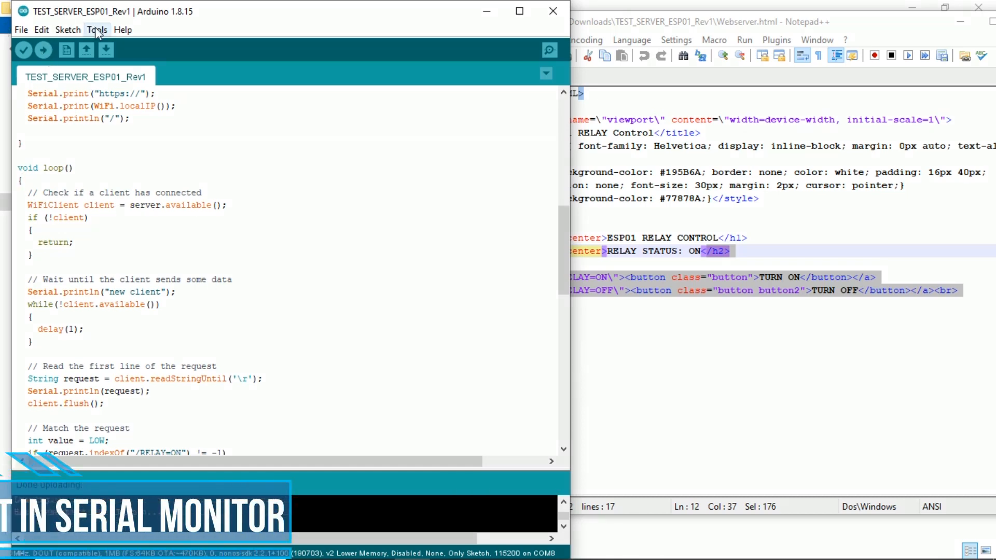
left_click(97, 29)
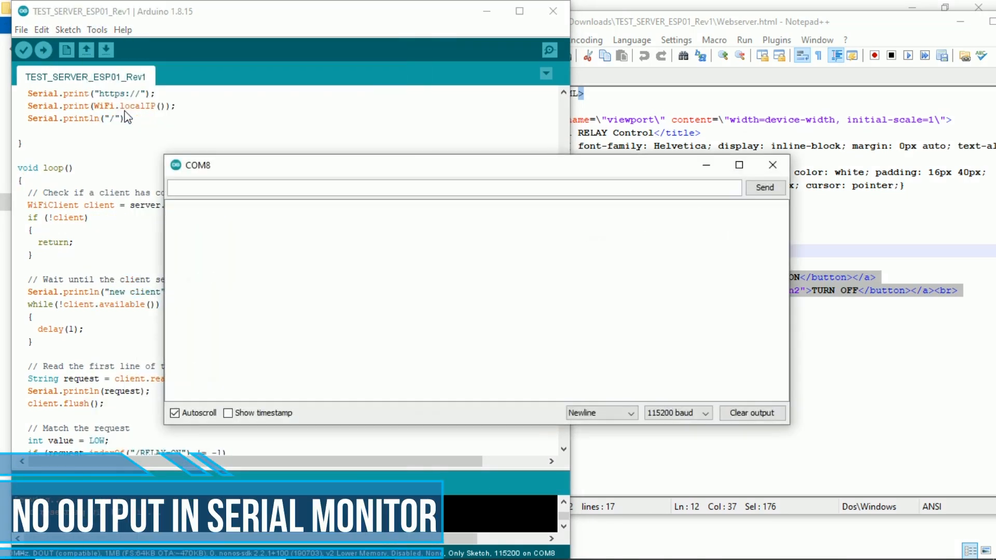
mouse_move(407, 265)
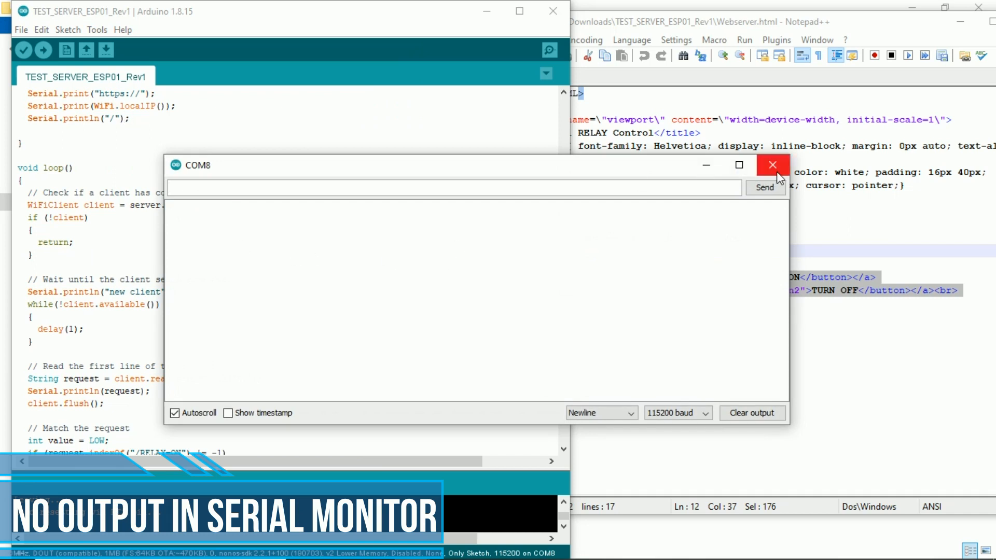
mouse_move(772, 164)
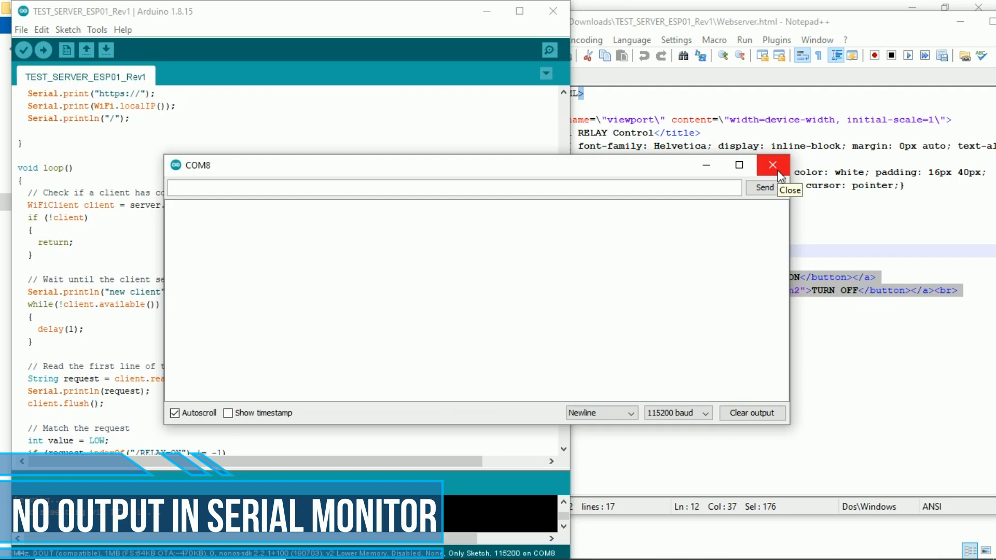
left_click(772, 165)
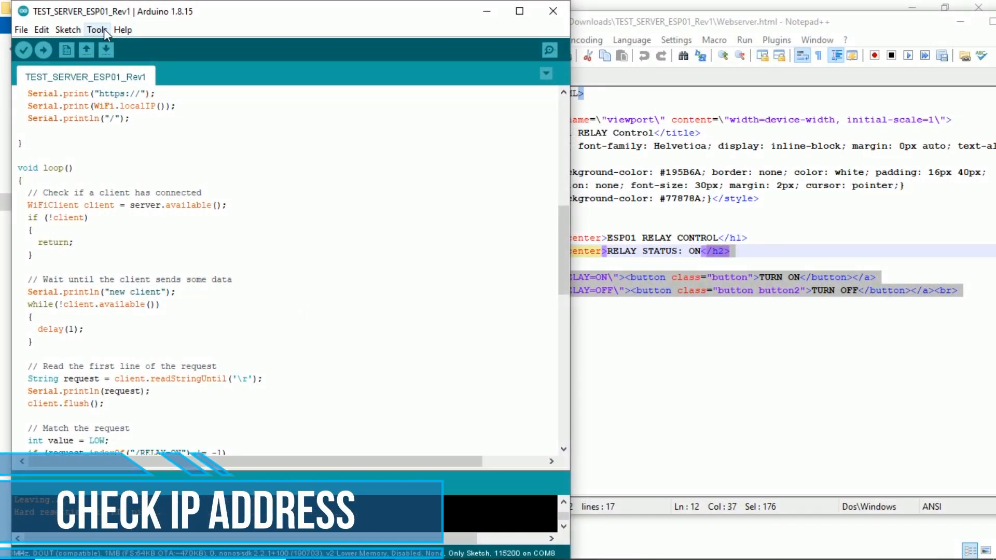
left_click(549, 50)
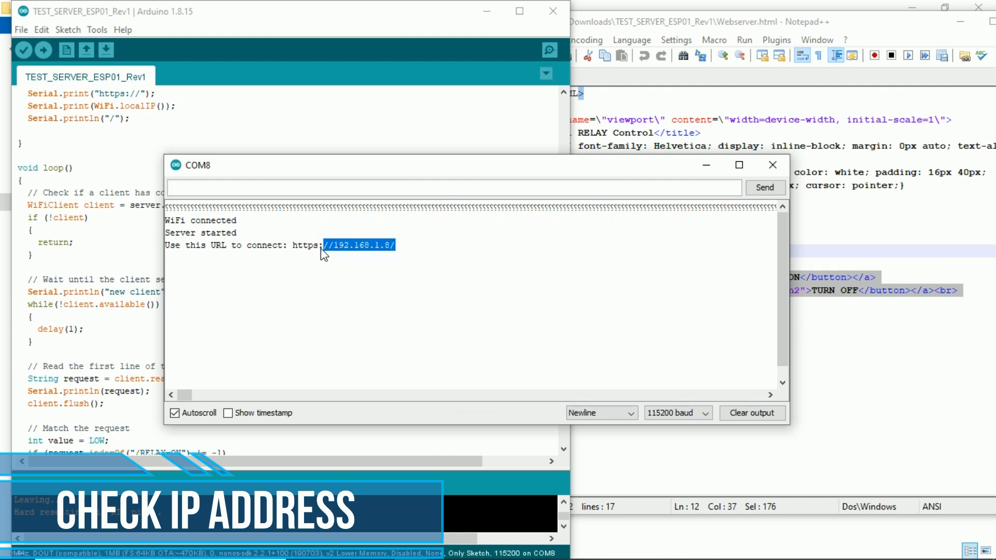
mouse_move(374, 257)
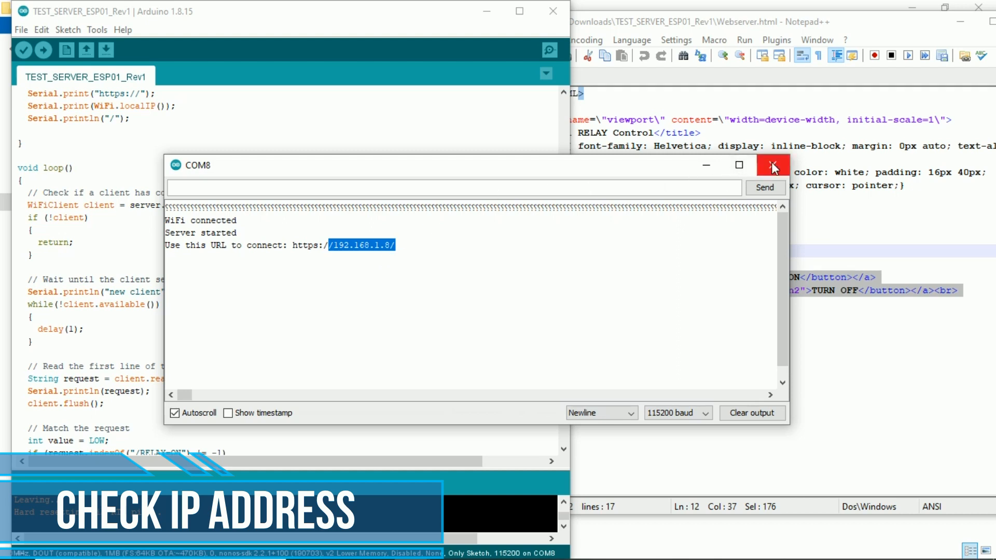
left_click(773, 165)
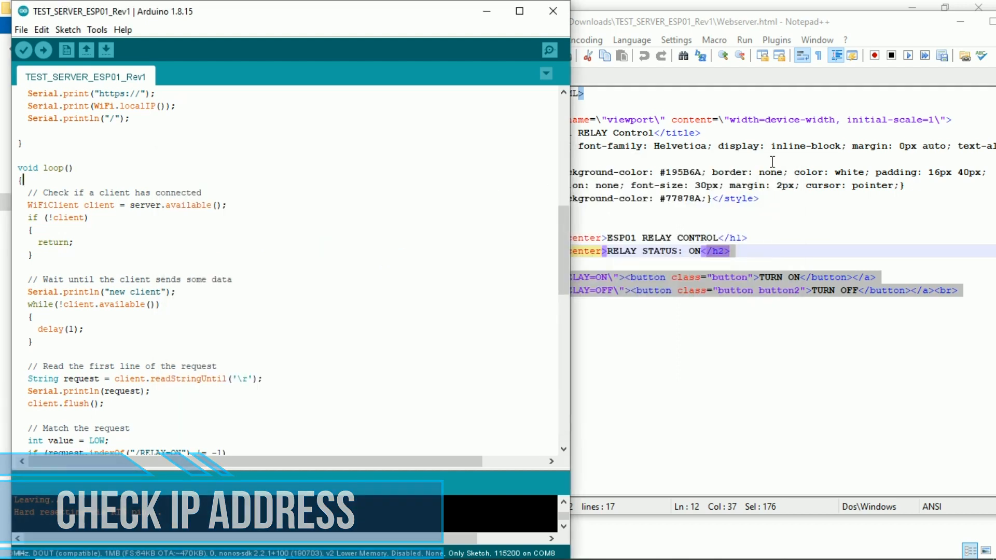